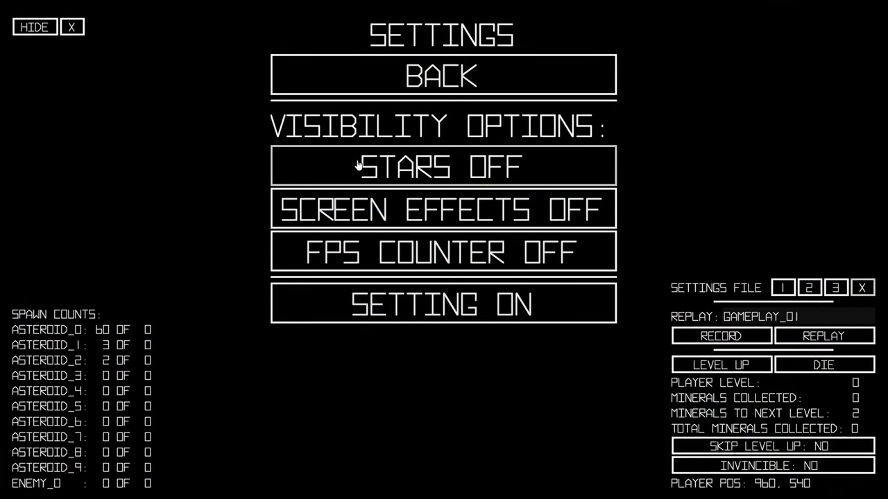
mouse_move(381, 211)
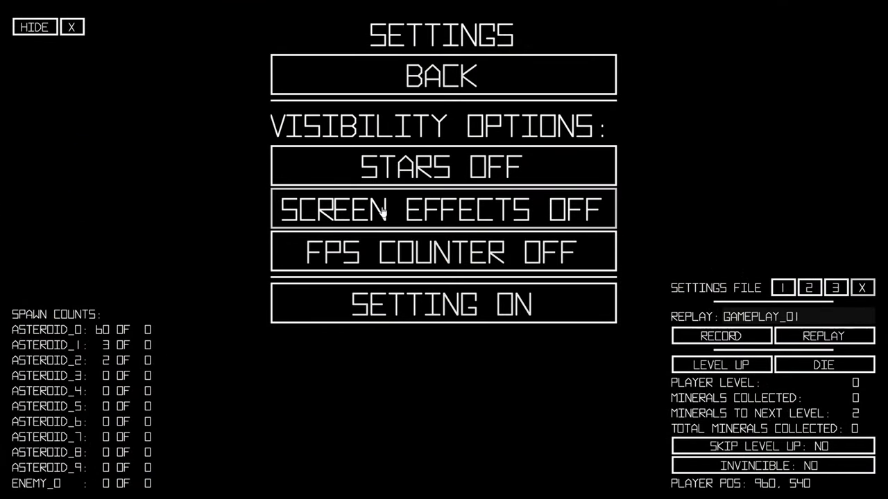
mouse_move(396, 225)
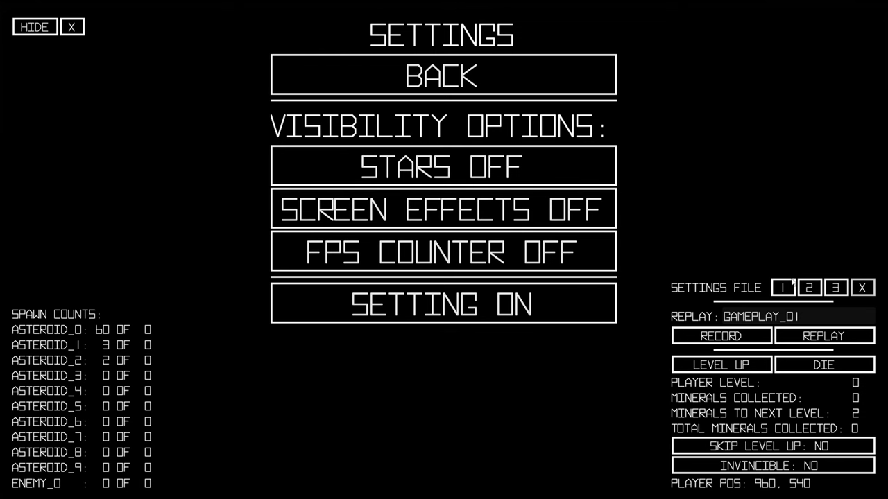
Load saved settings files 1, 2 and 3 from the debug panel, turning stars on.
click(810, 287)
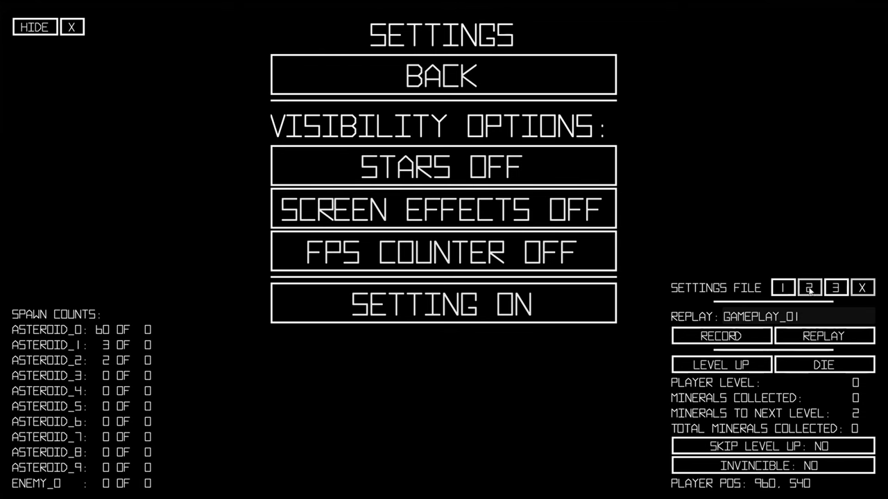
click(441, 166)
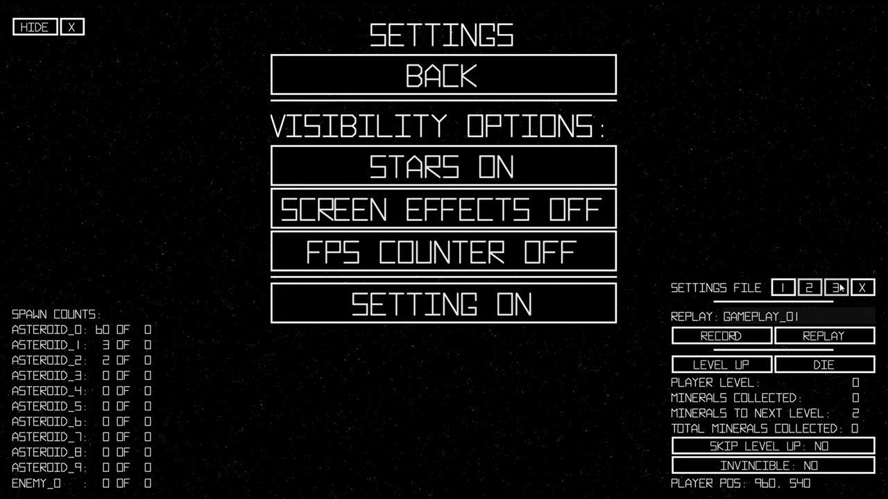
click(782, 287)
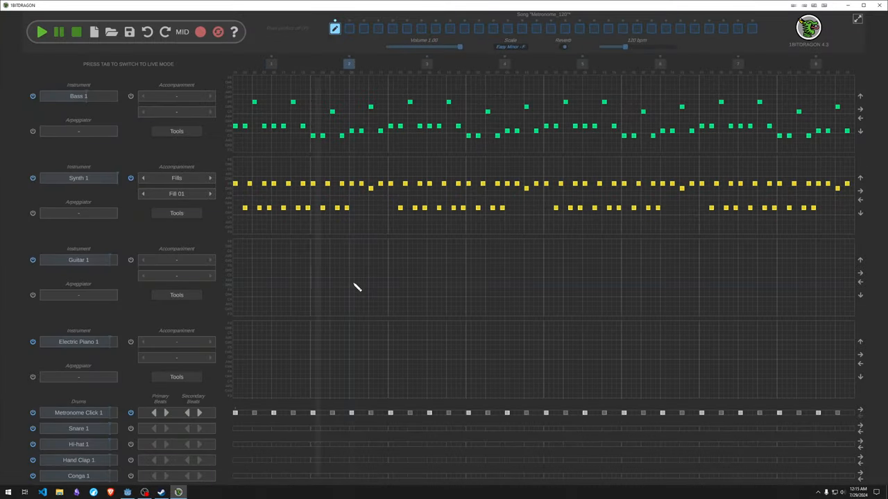
click(427, 63)
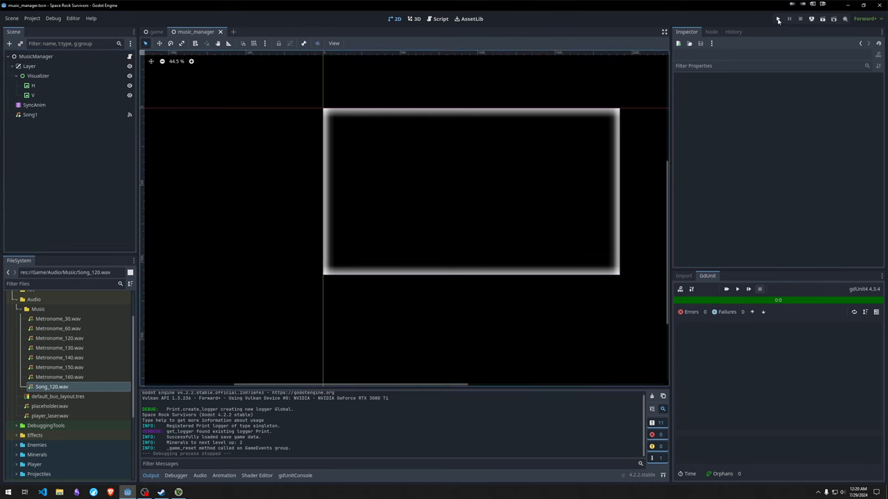
Inspect the Song1 audio player to confirm its stream is Metronome_30.wav.
click(776, 19)
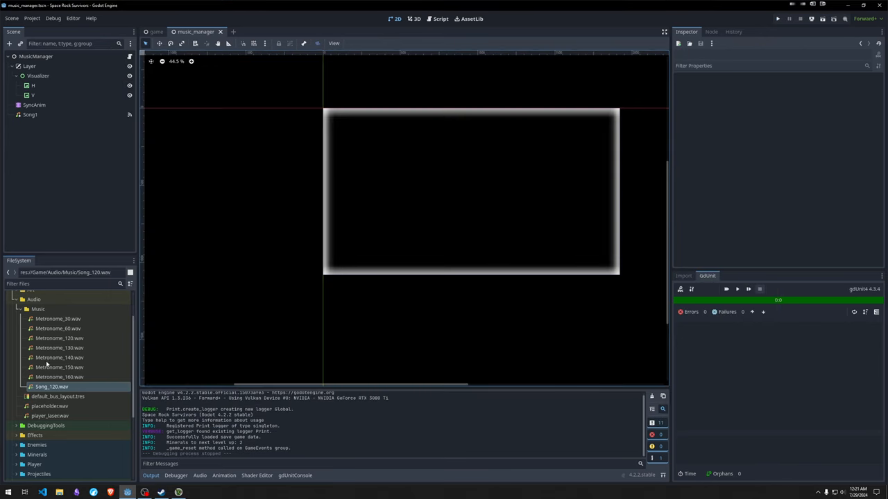
click(31, 113)
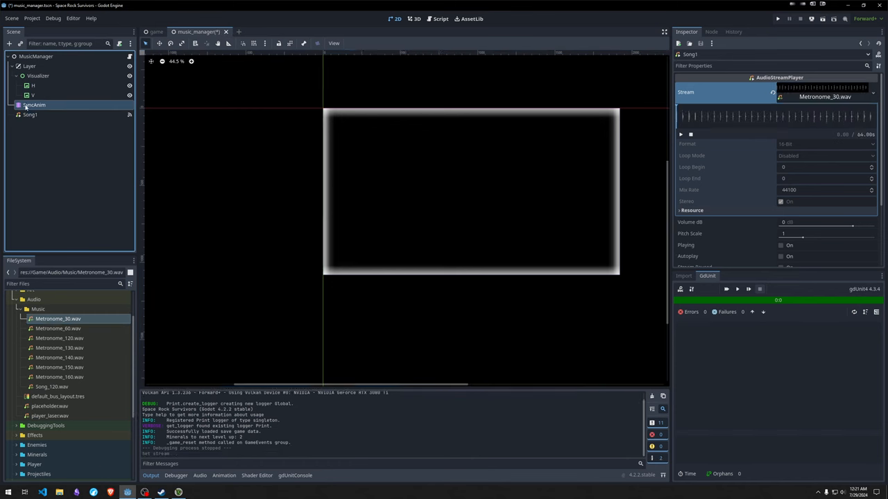
Show the SyncAnim 'play' animation tracks and bring up music_manager.gd in the Script editor.
click(34, 106)
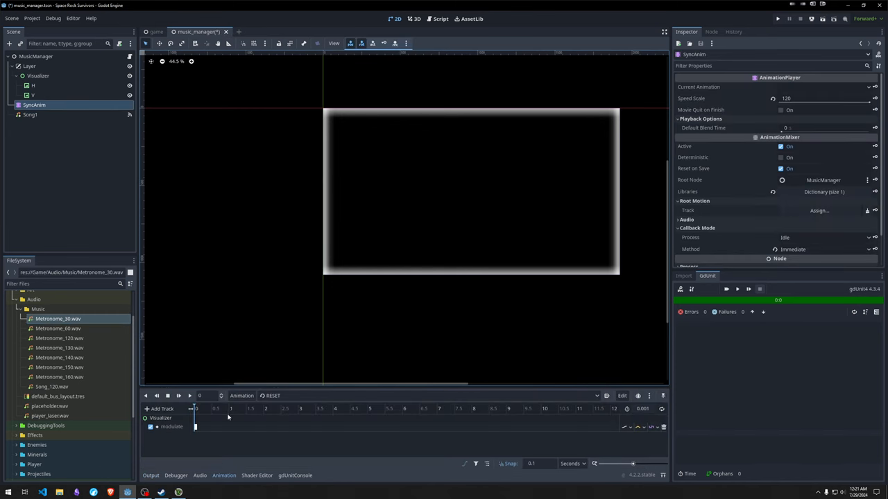
click(423, 395)
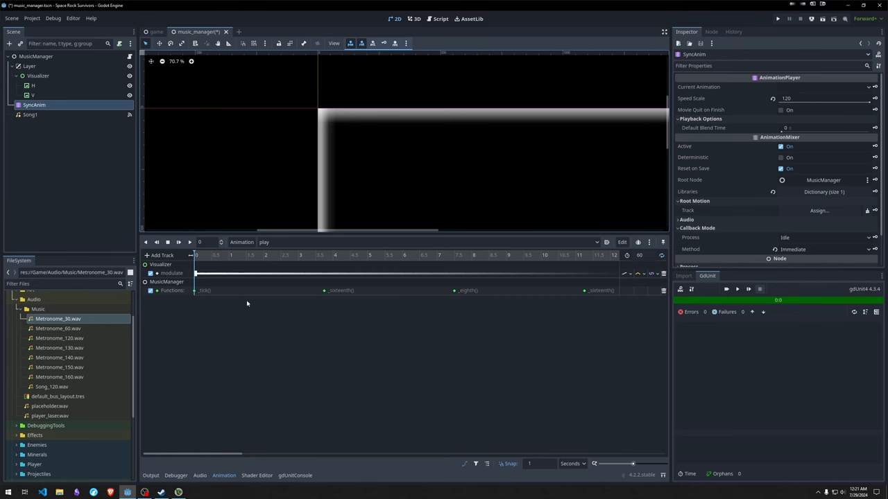
mouse_move(373, 167)
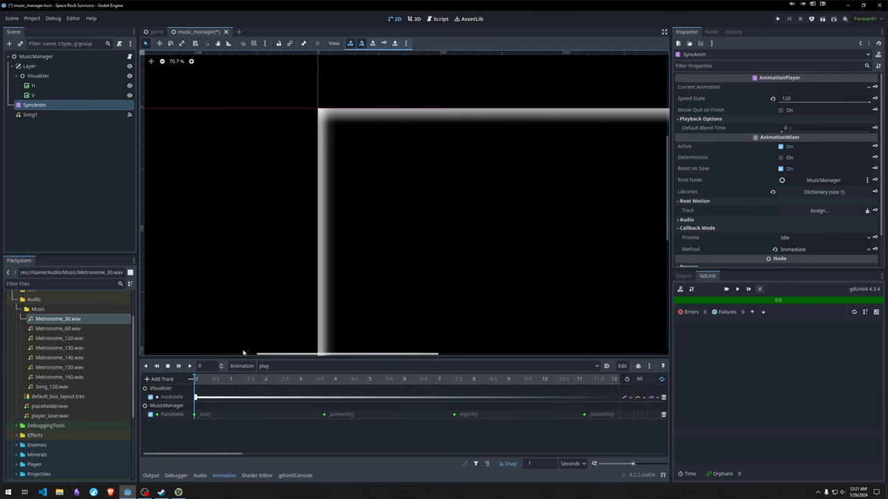
click(441, 20)
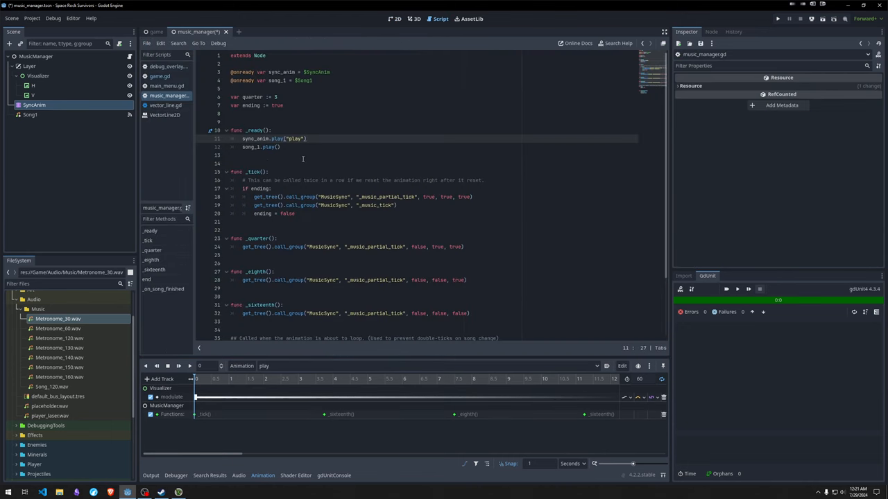
scroll(down, 3)
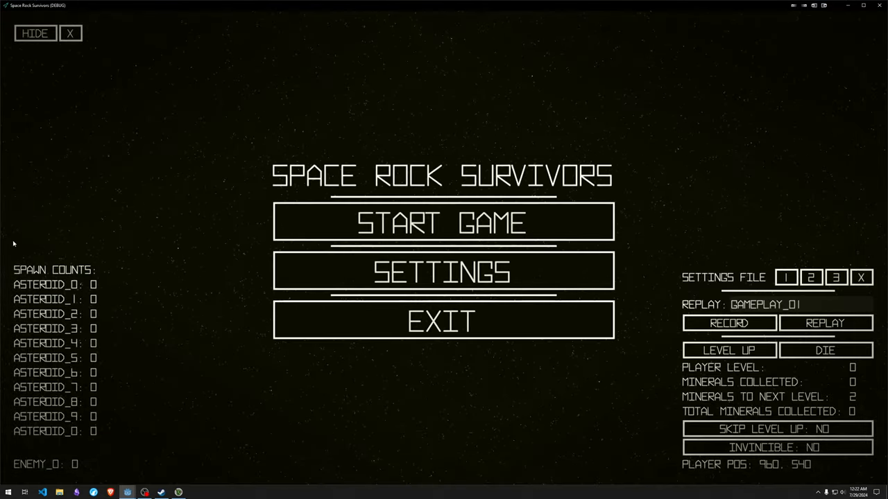
mouse_move(378, 223)
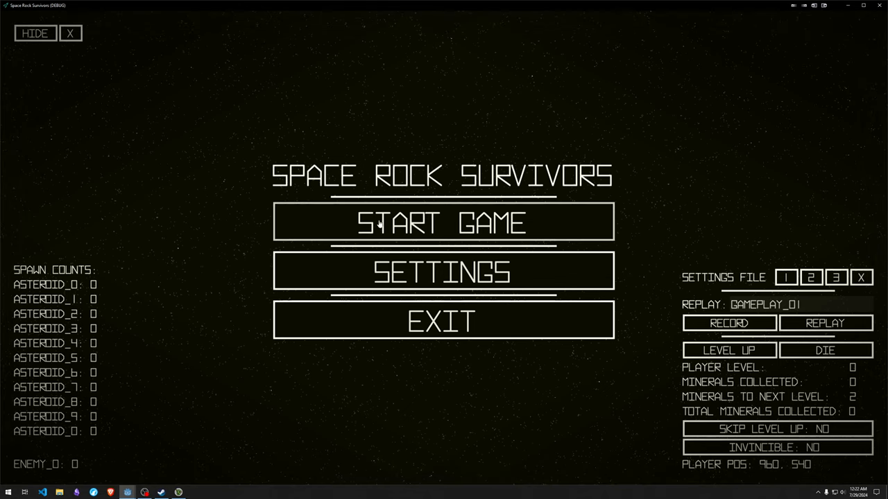
mouse_move(447, 225)
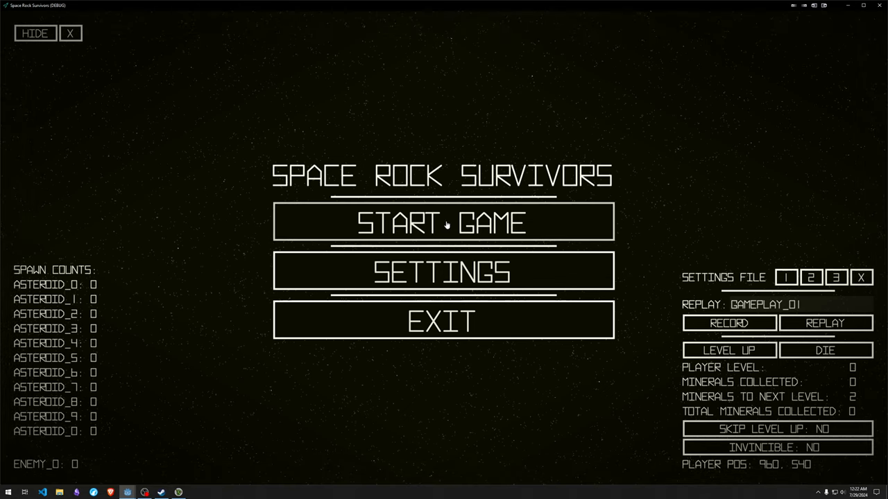
Start a new game from the main menu and begin playing.
click(444, 222)
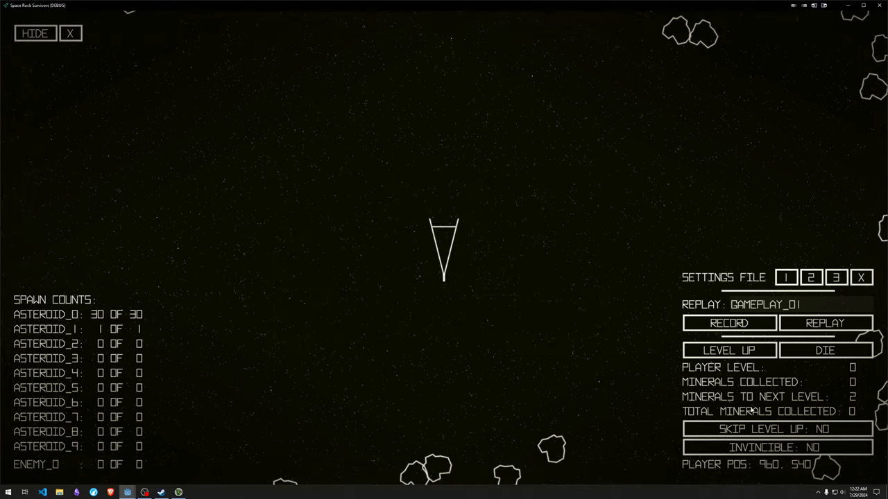
click(777, 446)
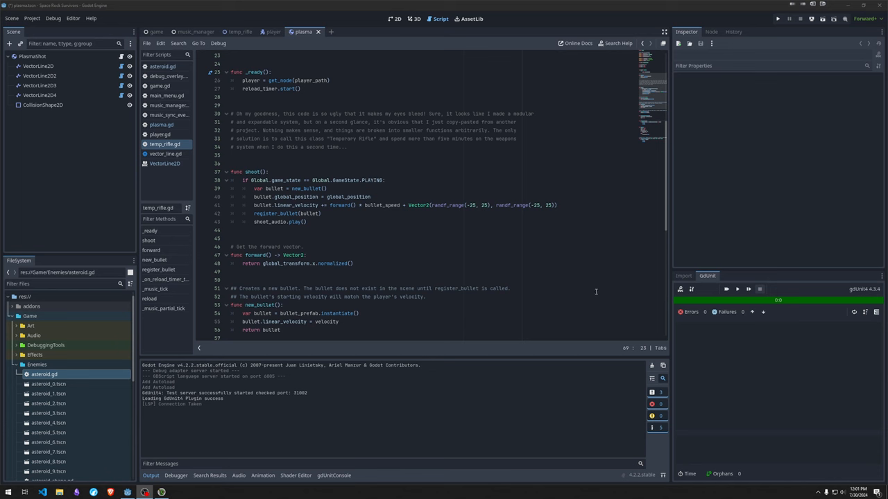
mouse_move(483, 270)
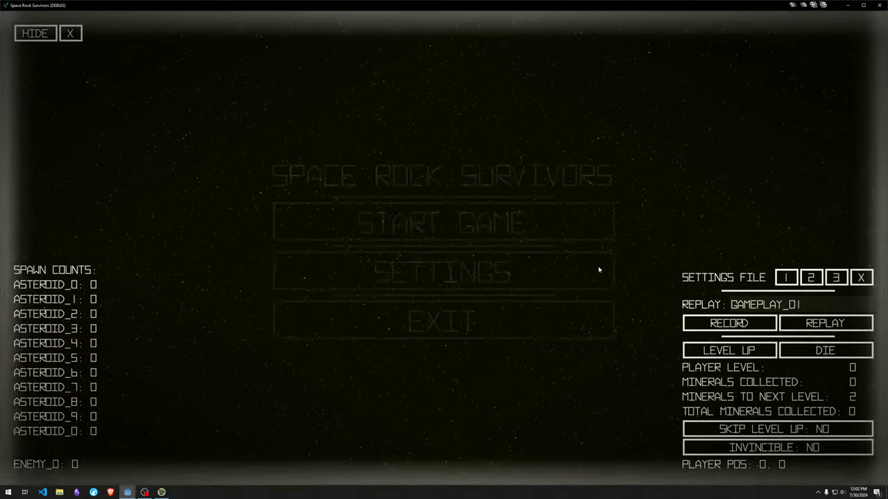
Close the running game to return to the editor with the plasma bullet script.
click(441, 222)
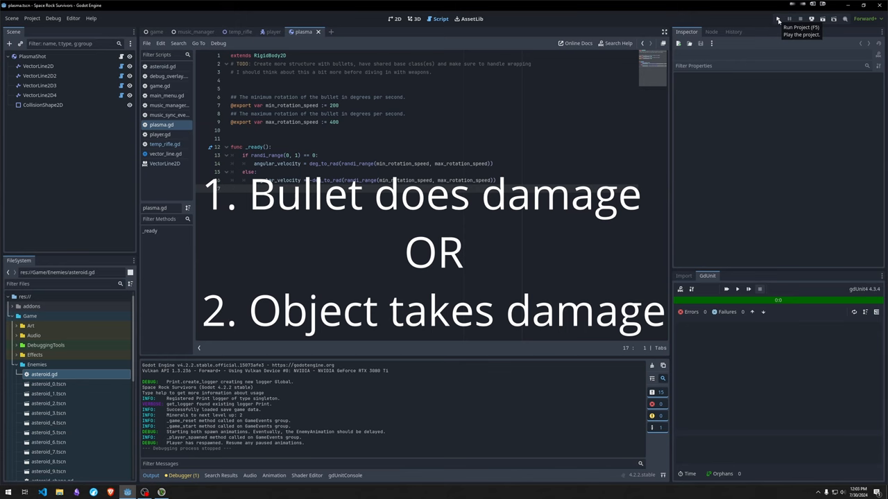
click(777, 19)
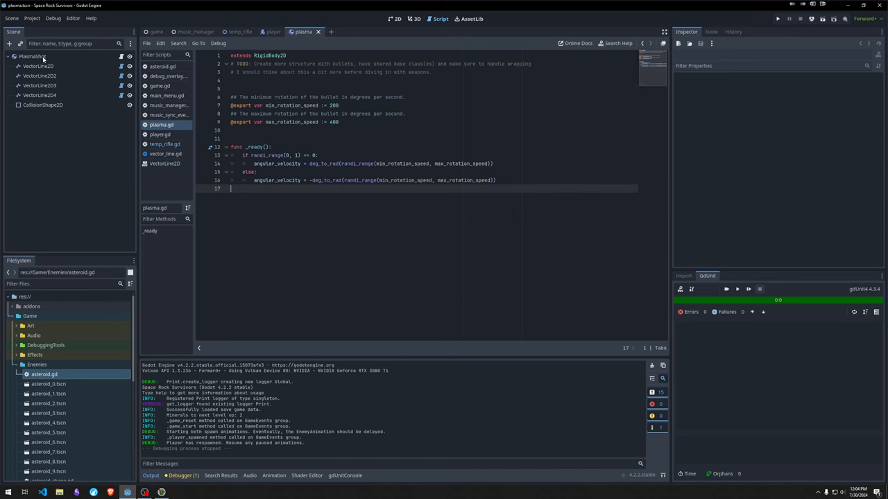
mouse_move(33, 55)
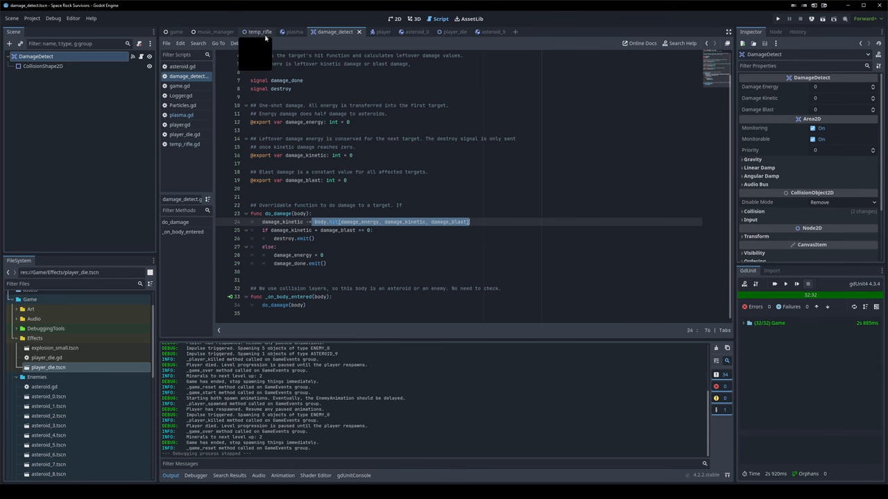
Switch to the Plasmashot scene to add the DamageDetect child.
click(394, 19)
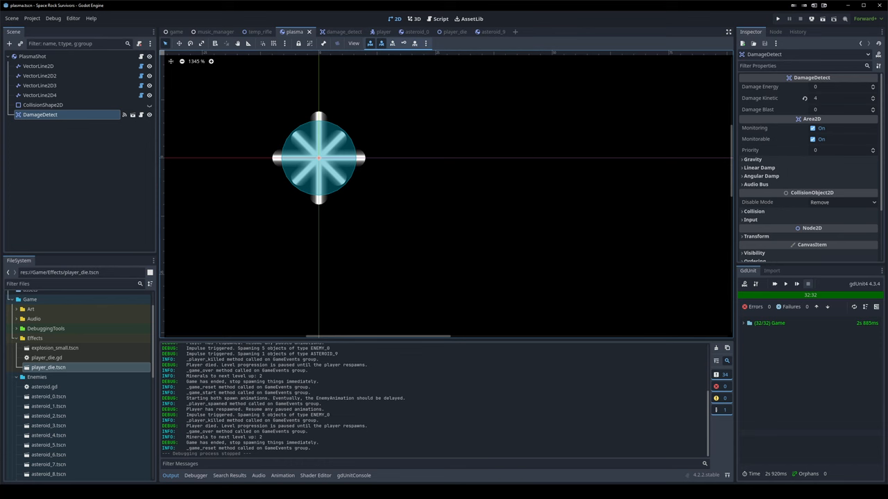
mouse_move(811, 77)
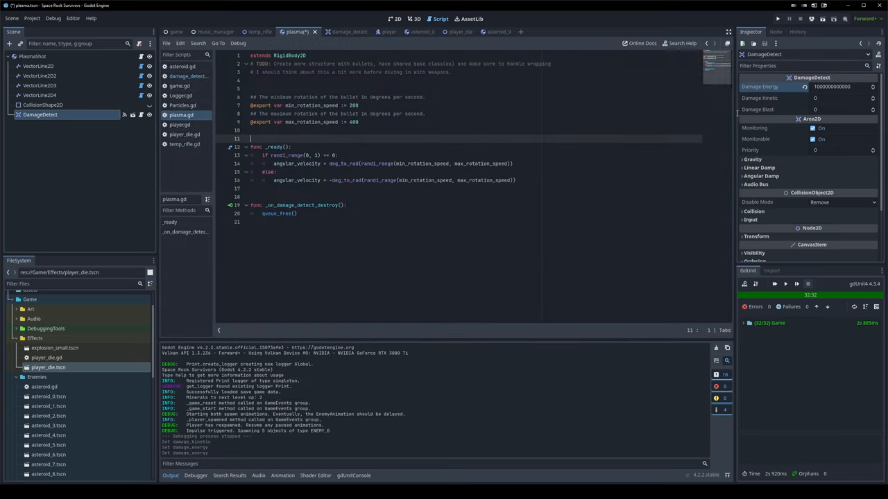
Save the script and run the project to test the damage-detecting plasma shots.
click(777, 20)
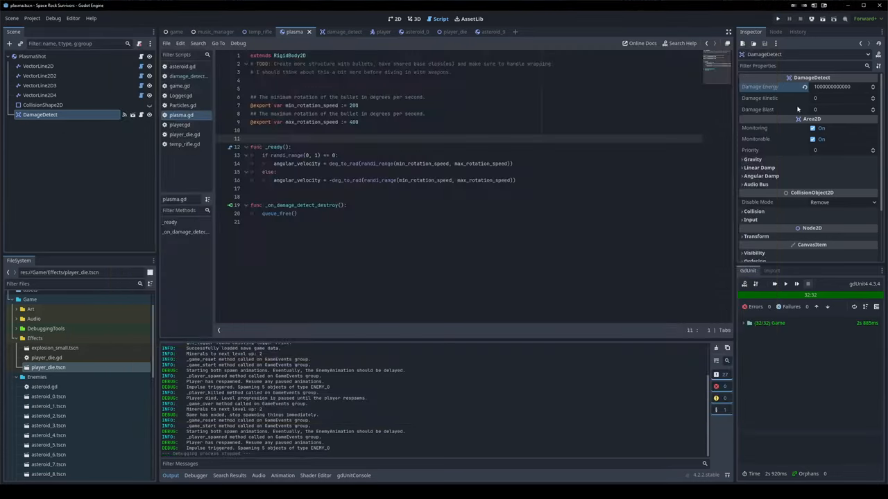
click(396, 19)
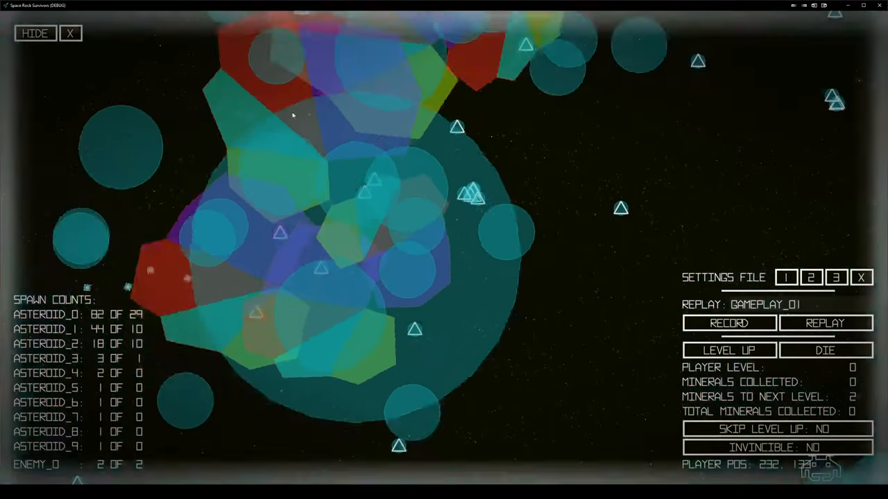
Leave the Game Over screen via MAIN MENU and return to the title menu.
click(824, 349)
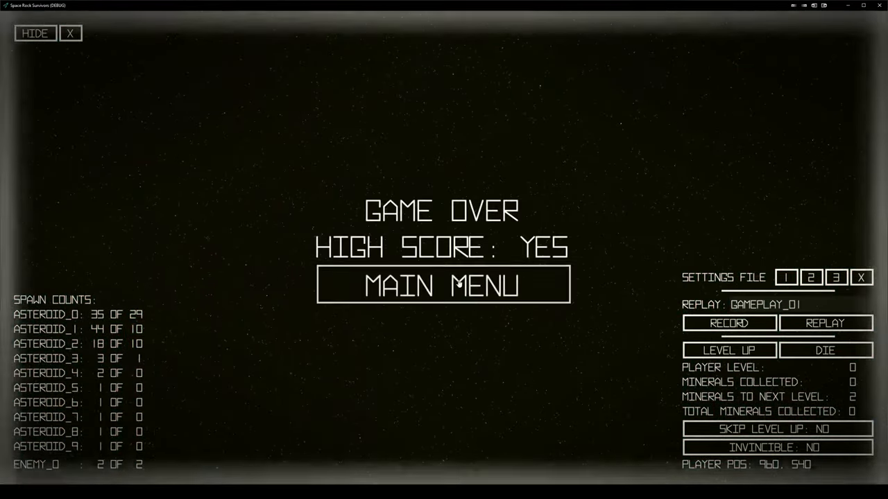
click(442, 285)
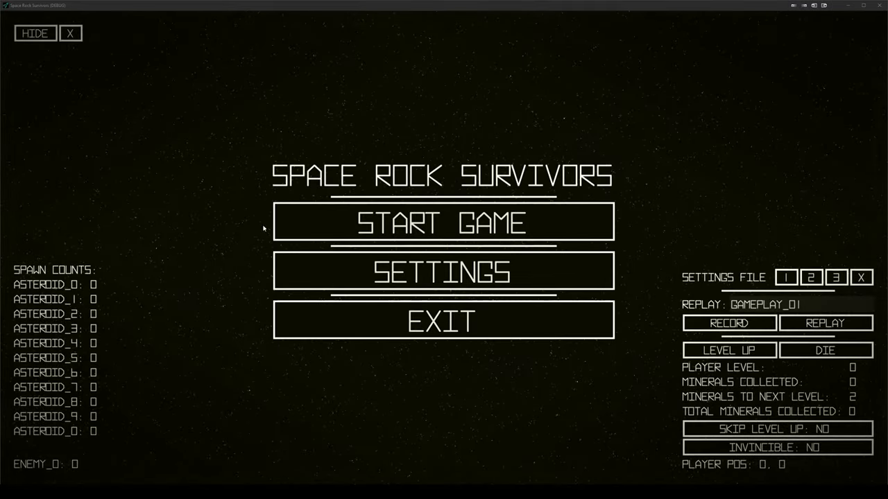
click(442, 222)
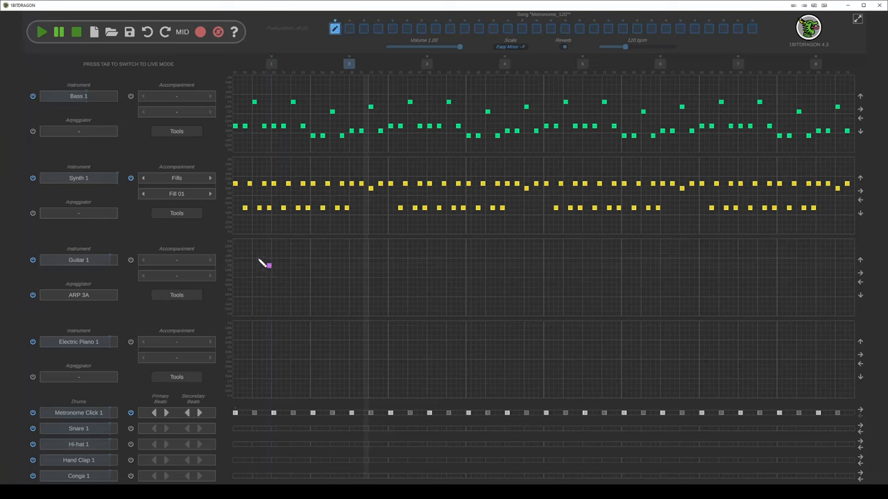
Place evenly spaced notes in the opening bars of the Guitar 1 track.
click(269, 267)
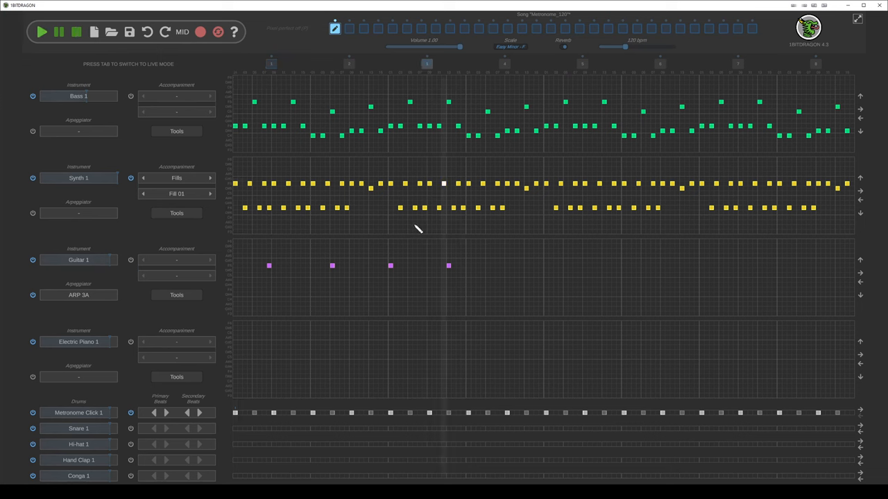
click(448, 266)
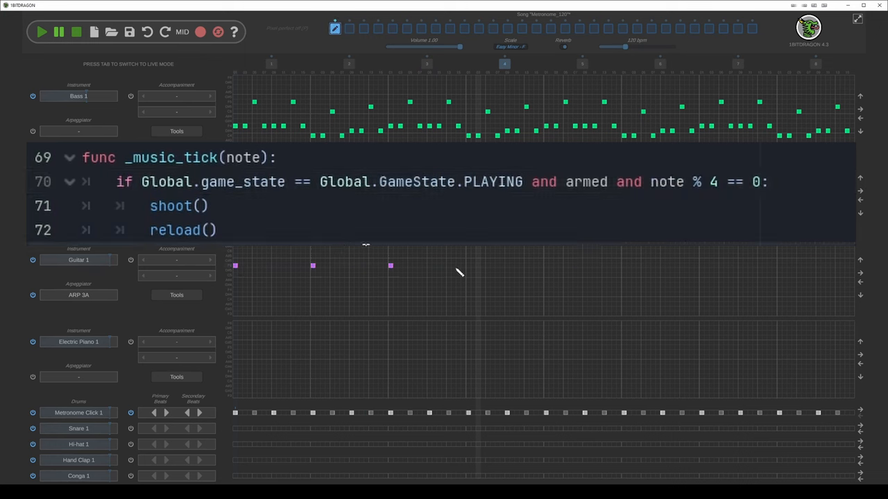
click(468, 266)
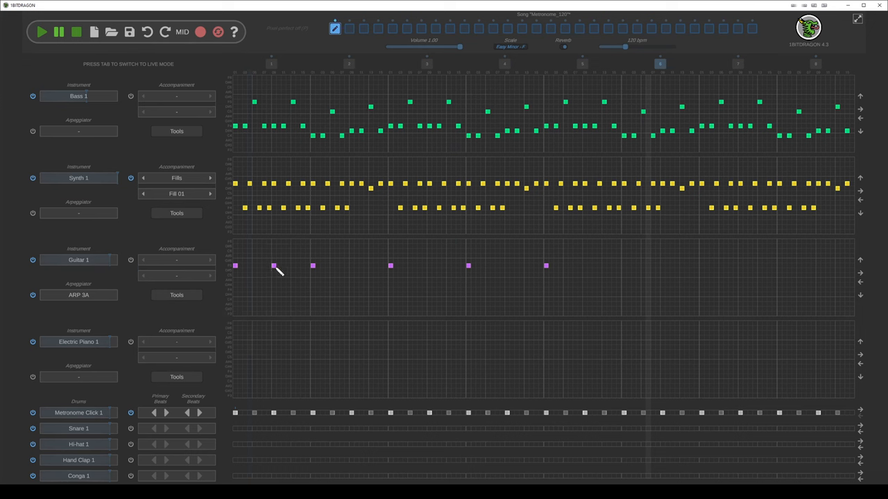
Remove one Guitar 1 note and add a lower three-note run beneath the spaced notes.
click(275, 266)
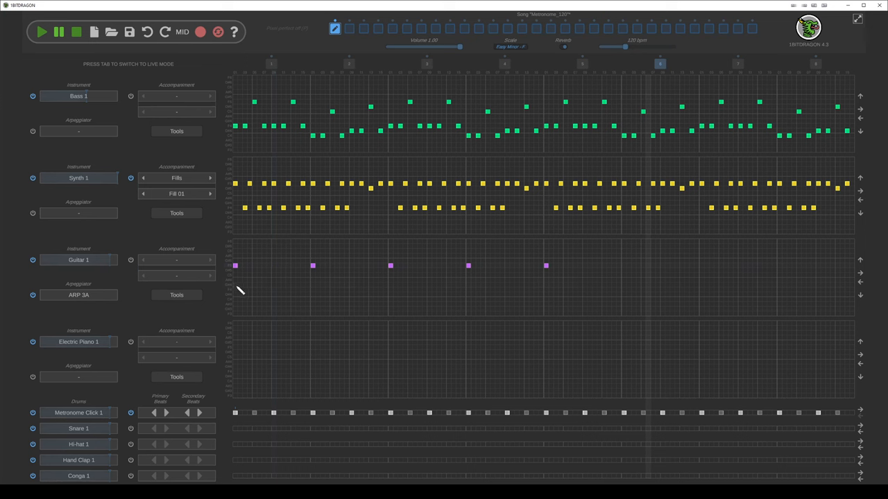
click(261, 286)
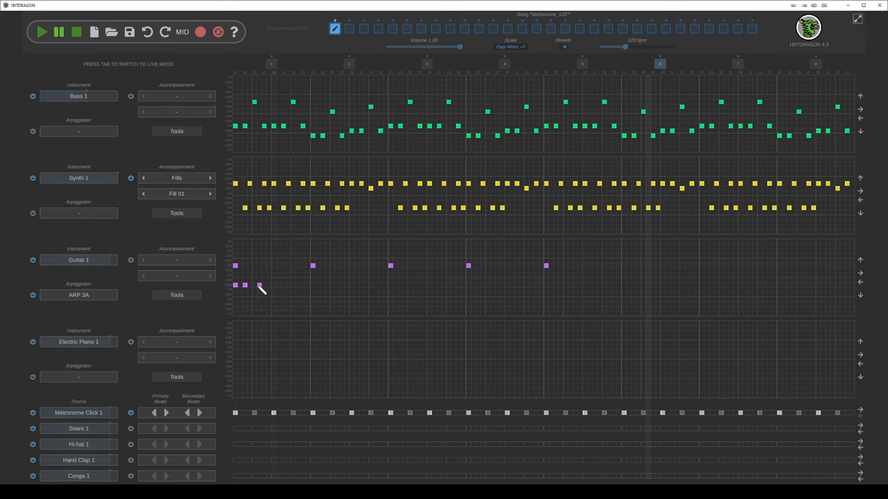
click(256, 286)
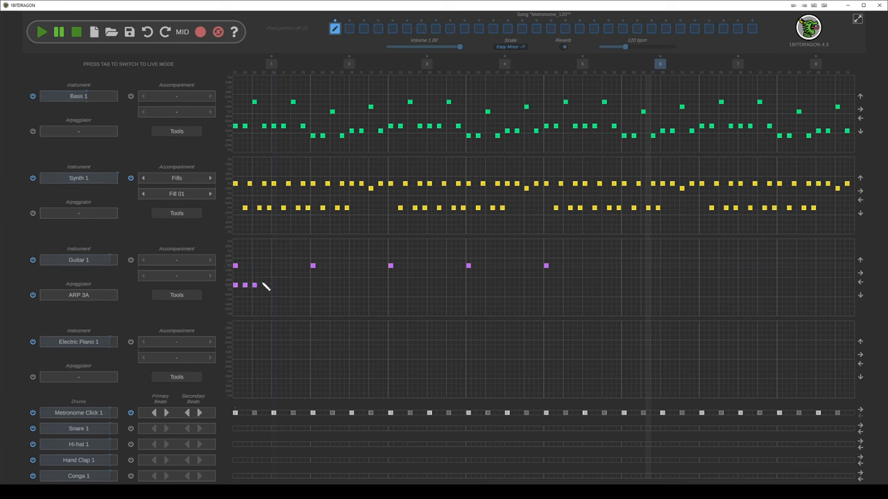
click(283, 285)
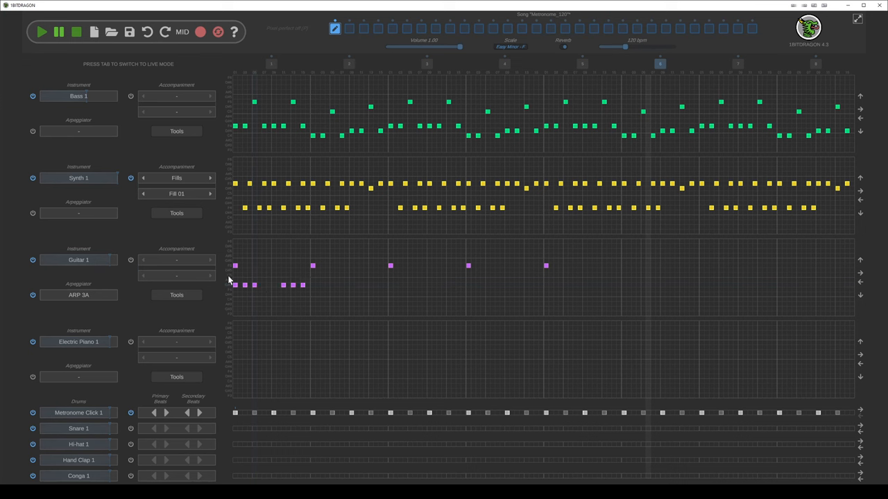
mouse_move(262, 270)
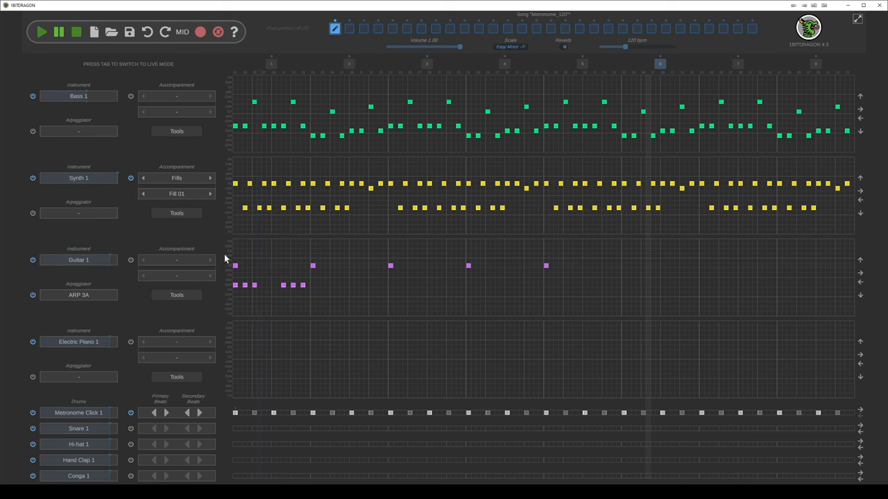
mouse_move(311, 305)
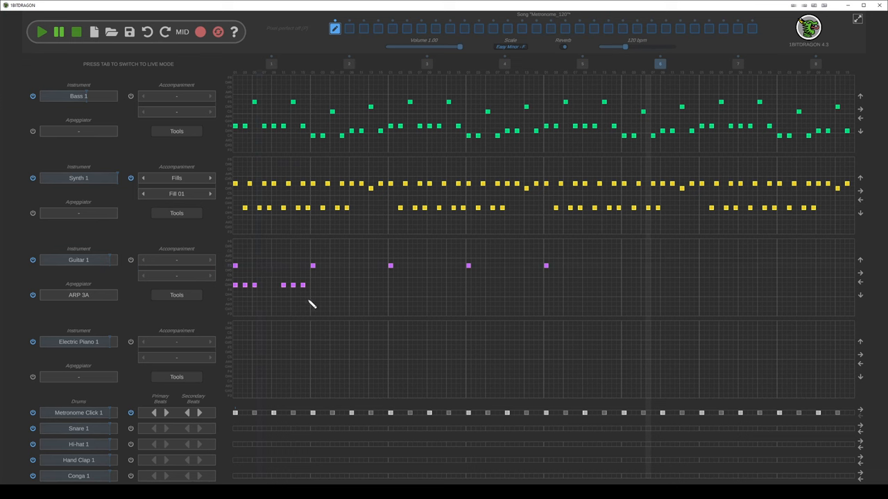
mouse_move(266, 305)
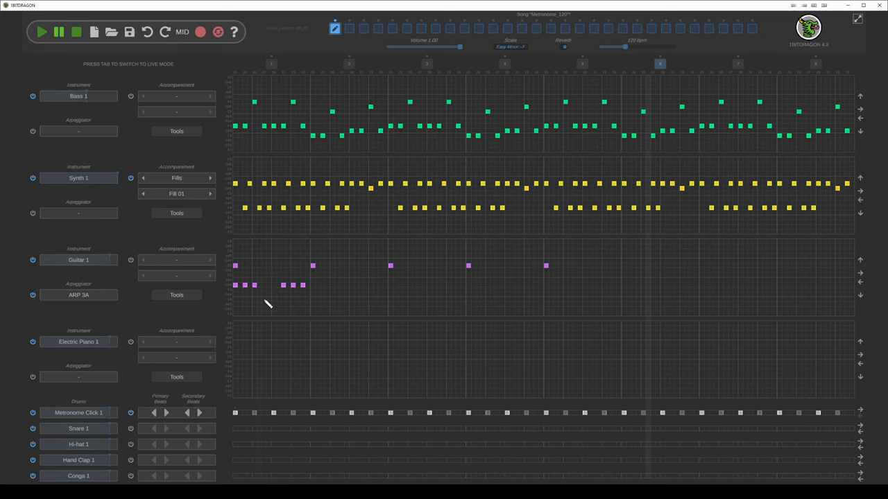
mouse_move(302, 270)
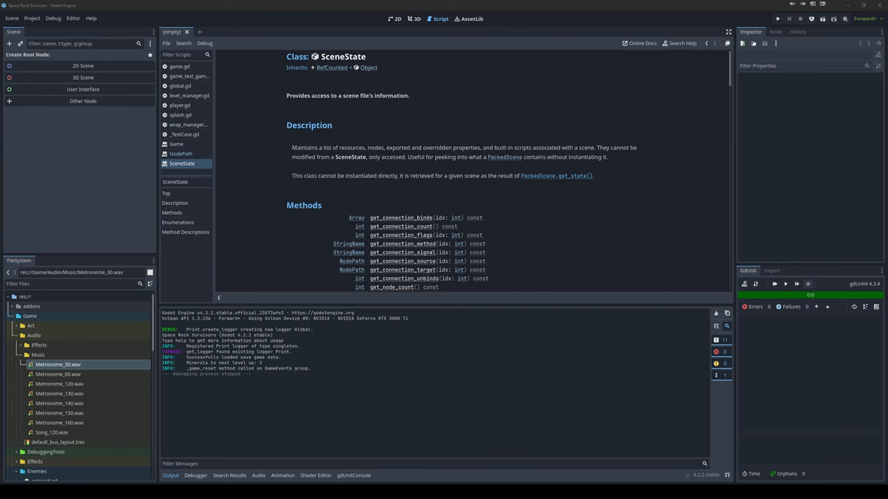
Switch to game.gd, review the top of the code and launch the project.
click(179, 67)
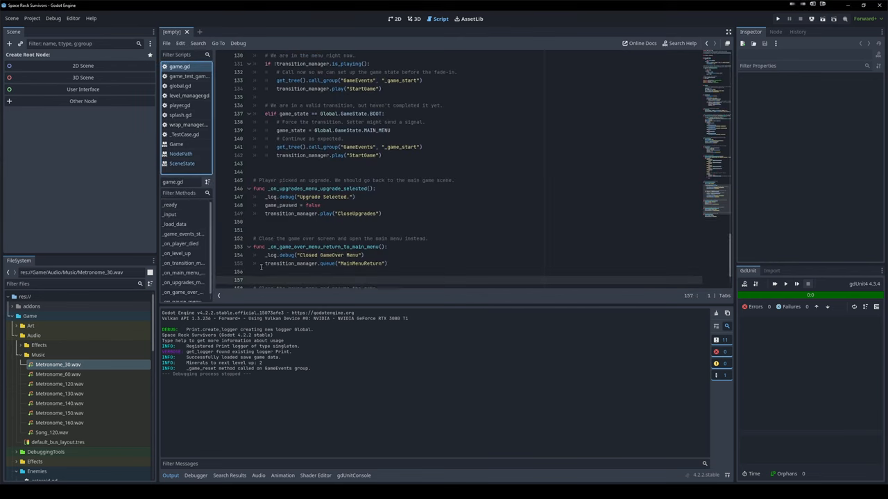
scroll(up, 3)
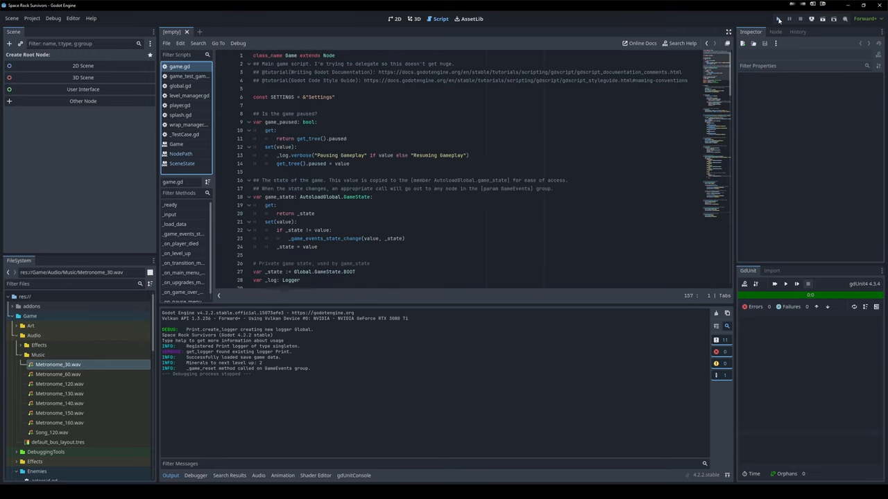
click(807, 19)
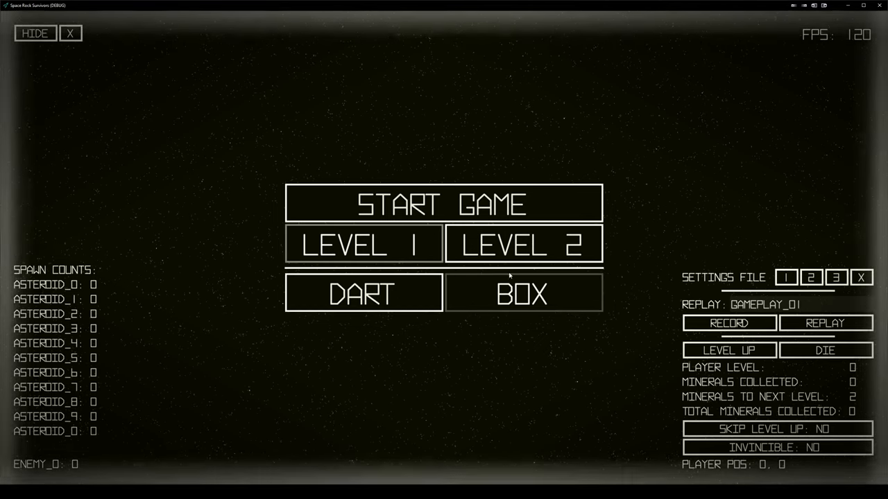
mouse_move(488, 296)
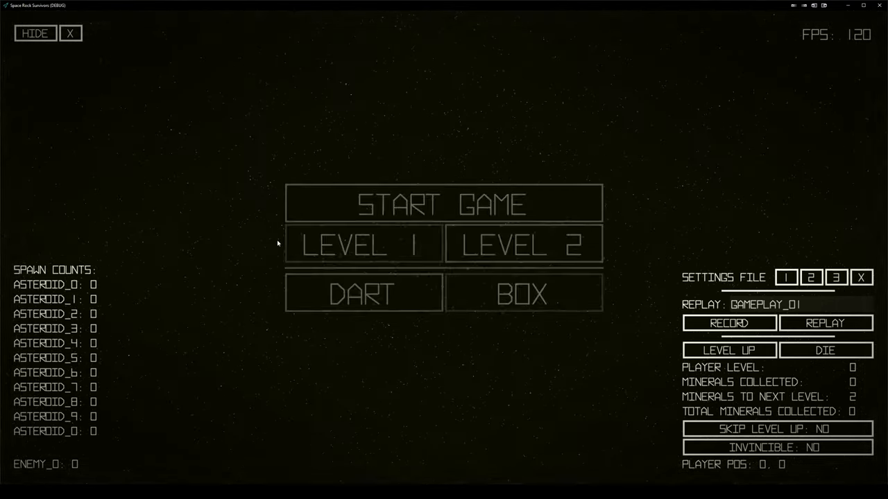
Return to the main menu, choose a level and ship, and start the run.
click(444, 203)
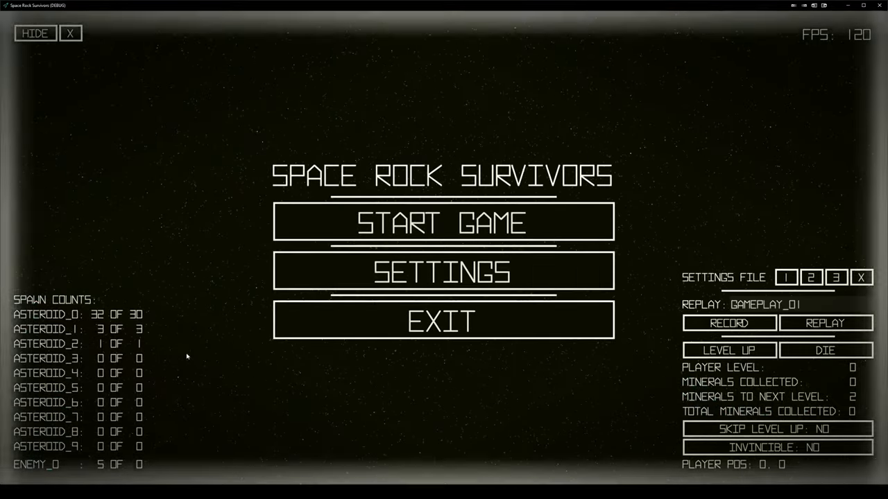
click(443, 222)
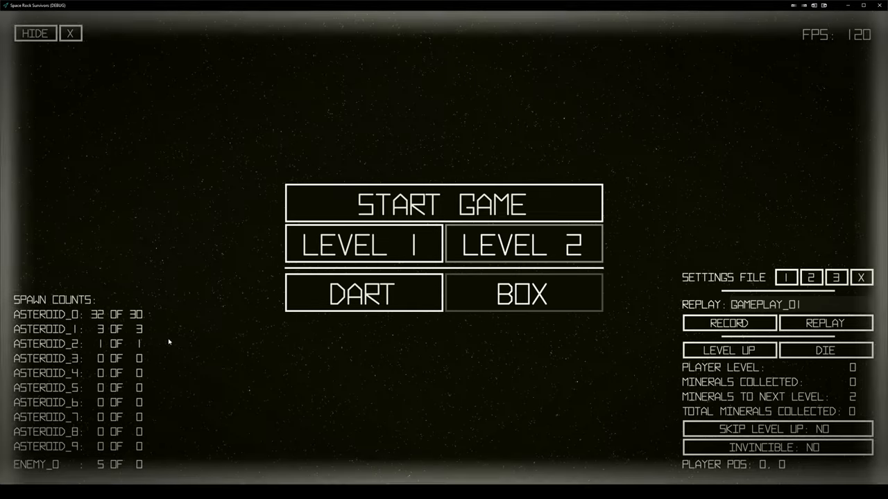
click(444, 203)
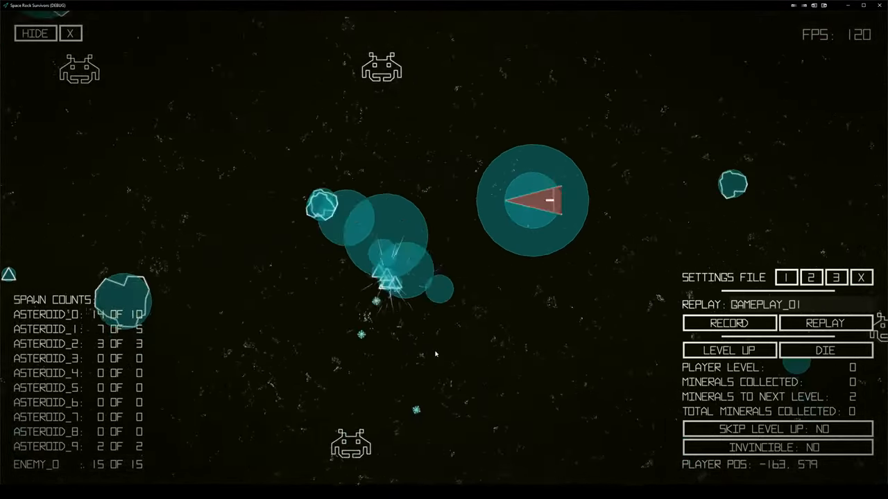
Start a level, trigger a level-up and continue past the upgrade prompt.
click(824, 349)
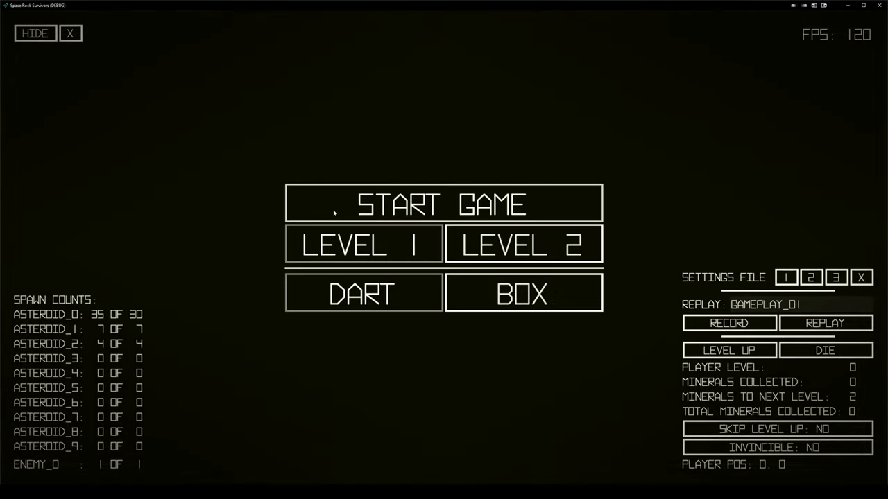
click(444, 203)
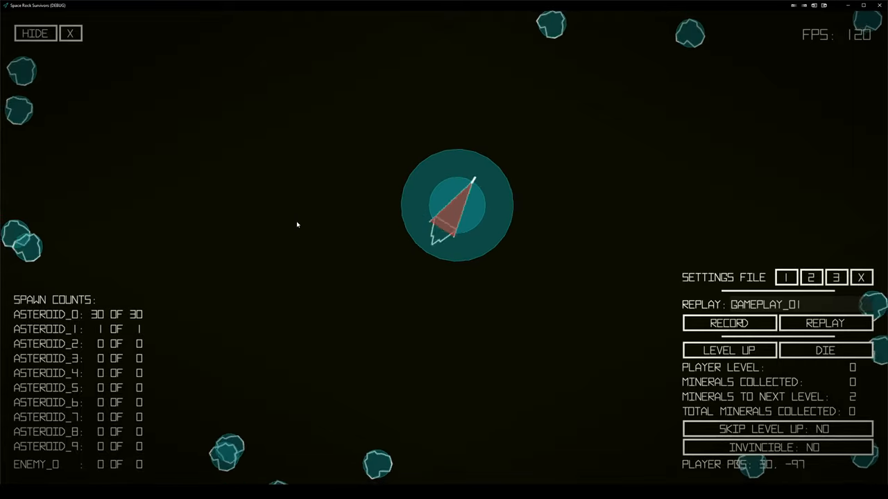
click(728, 349)
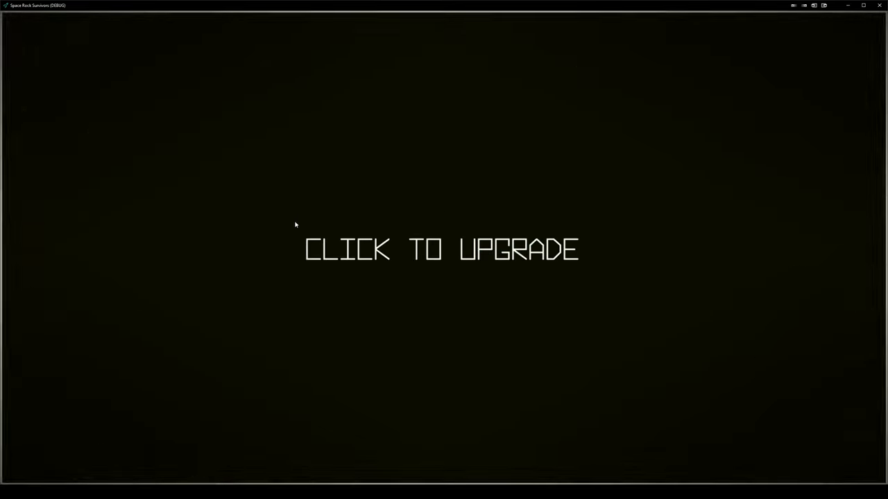
click(441, 249)
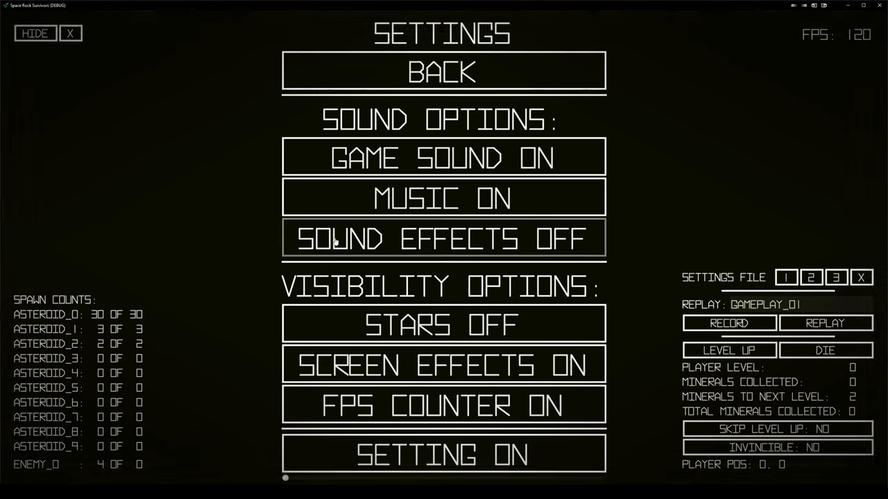
Switch music off in the Settings menu.
click(441, 197)
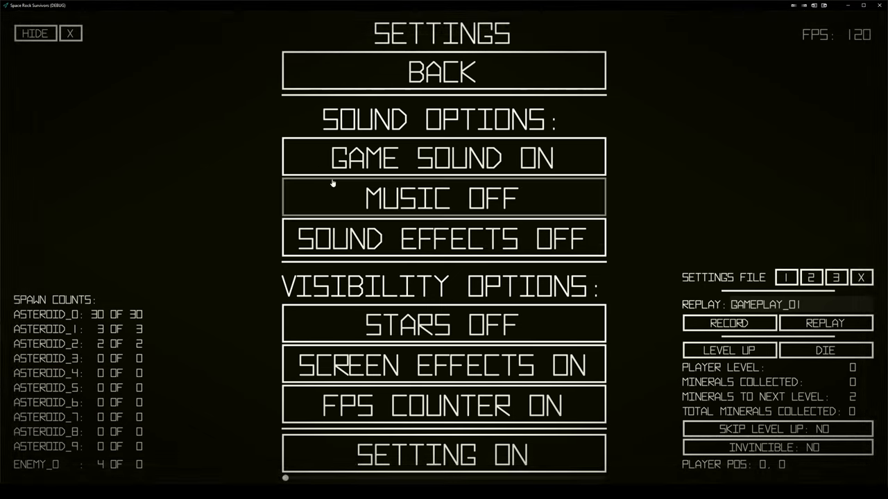